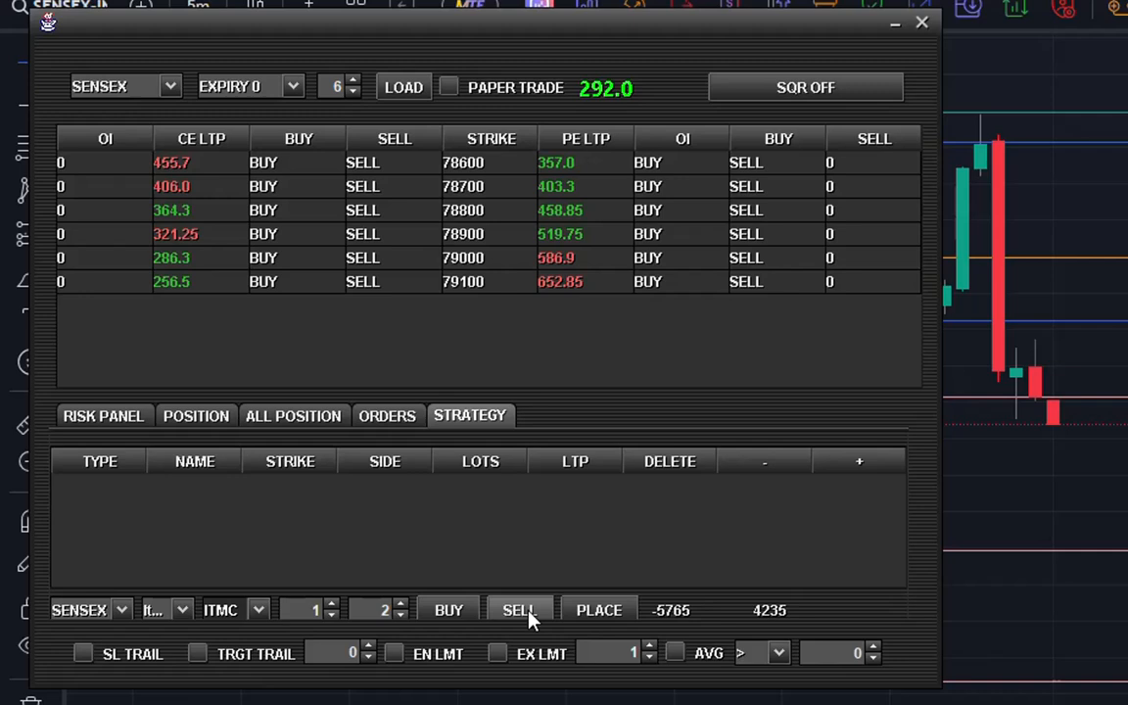
Add a SELL leg on the 78600 ITM call and a BUY leg on the OTM call, 2 lots each
left_click(521, 609)
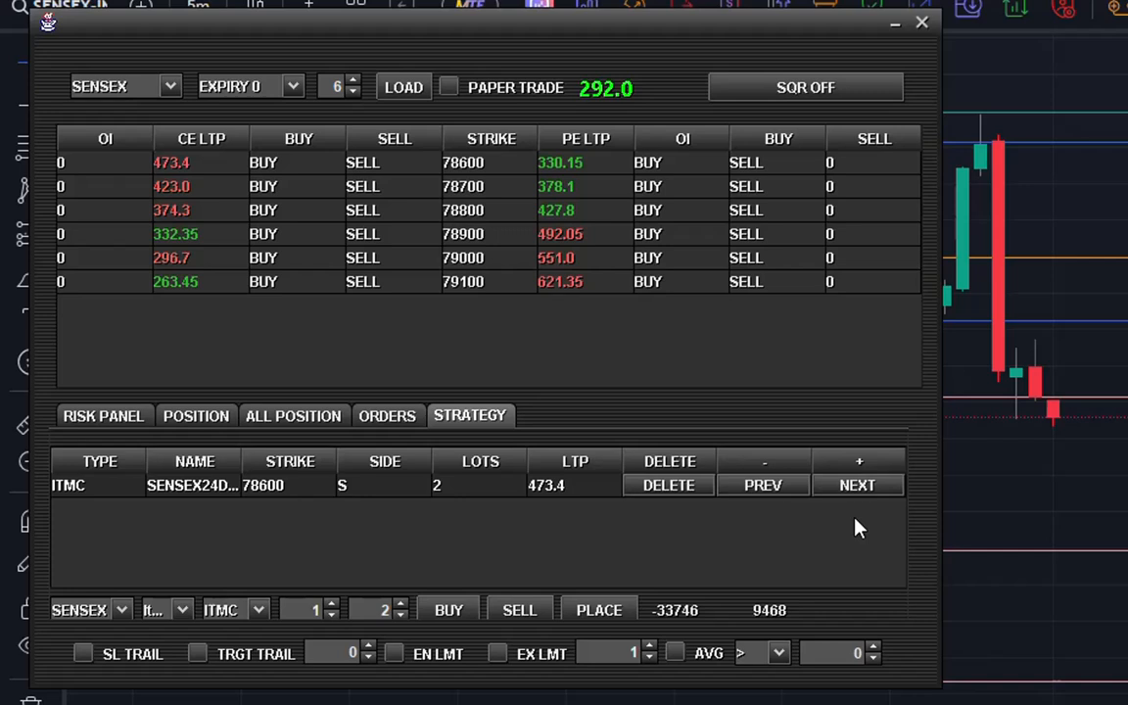
mouse_move(767, 605)
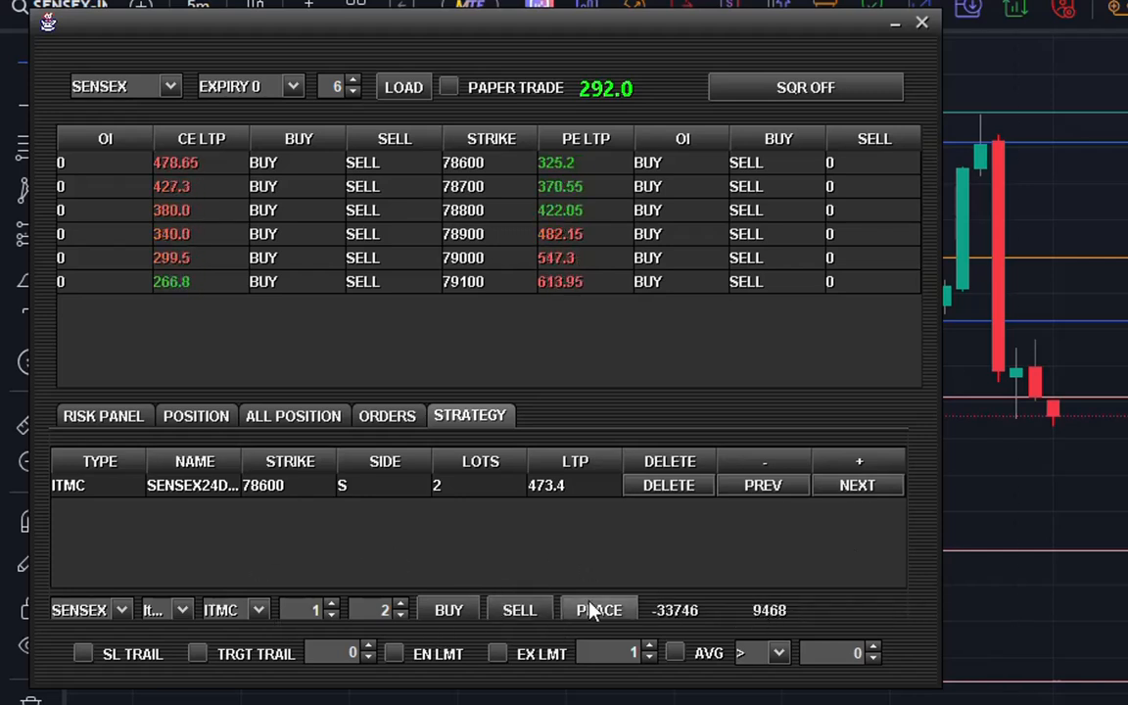
left_click(233, 609)
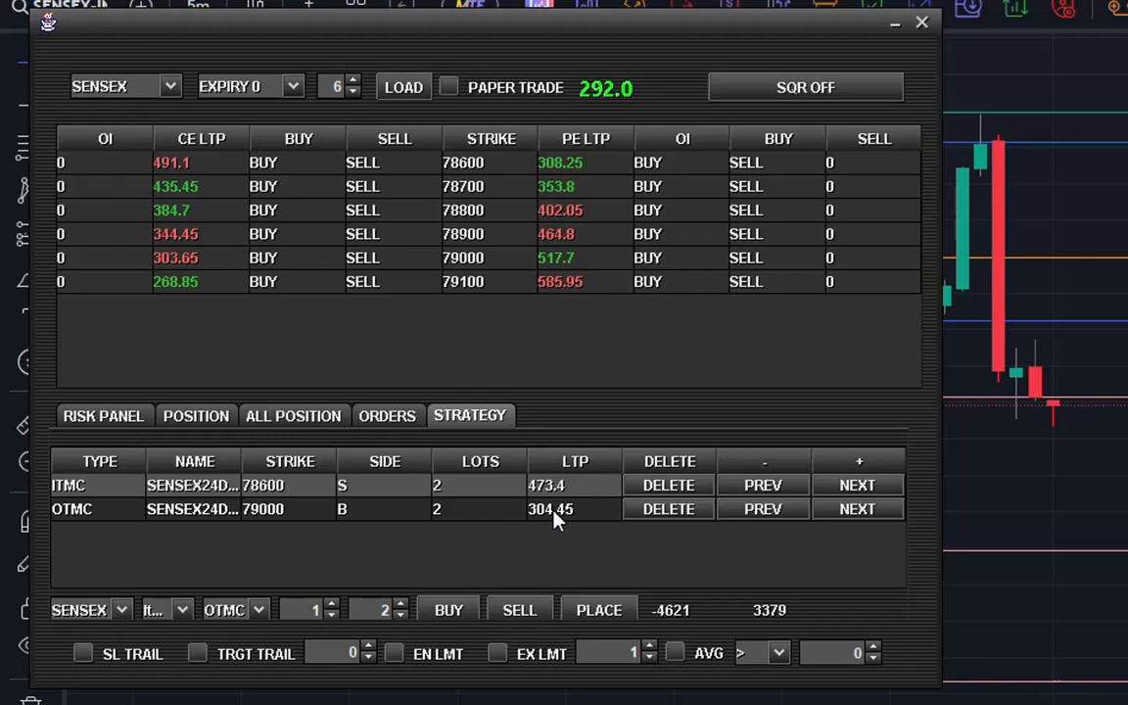
mouse_move(813, 634)
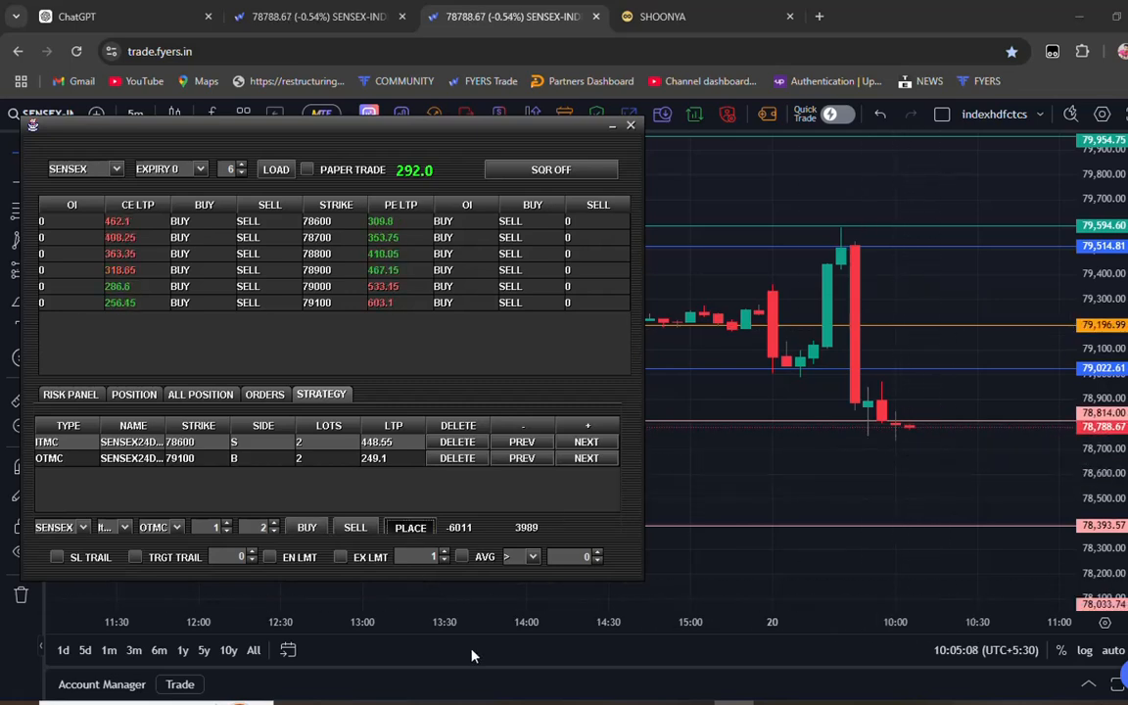
Place the two-leg SENSEX spread, exit the positions, review All Positions, and start a new browser tab
left_click(133, 393)
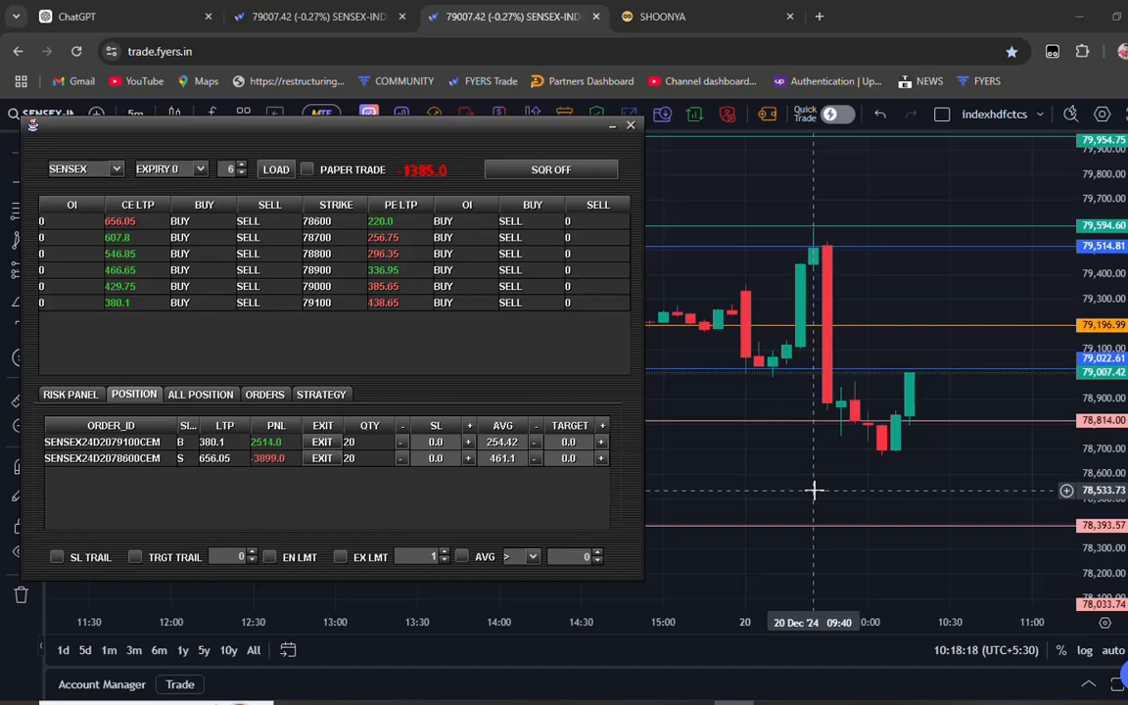
left_click(662, 16)
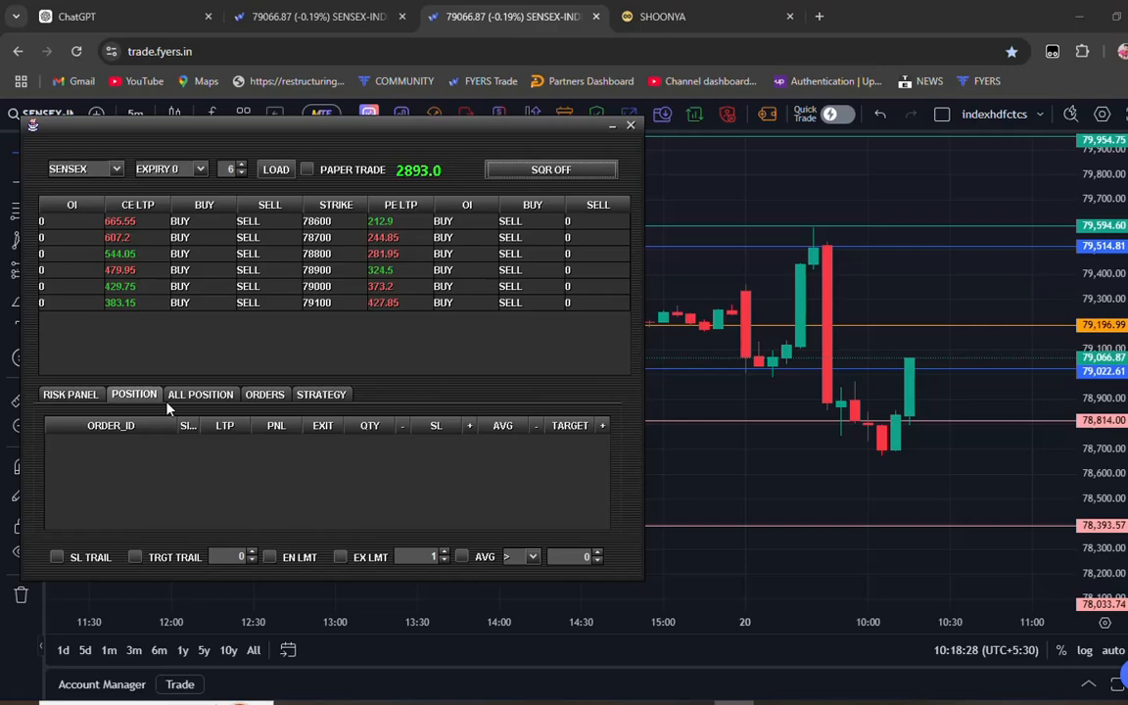
left_click(200, 394)
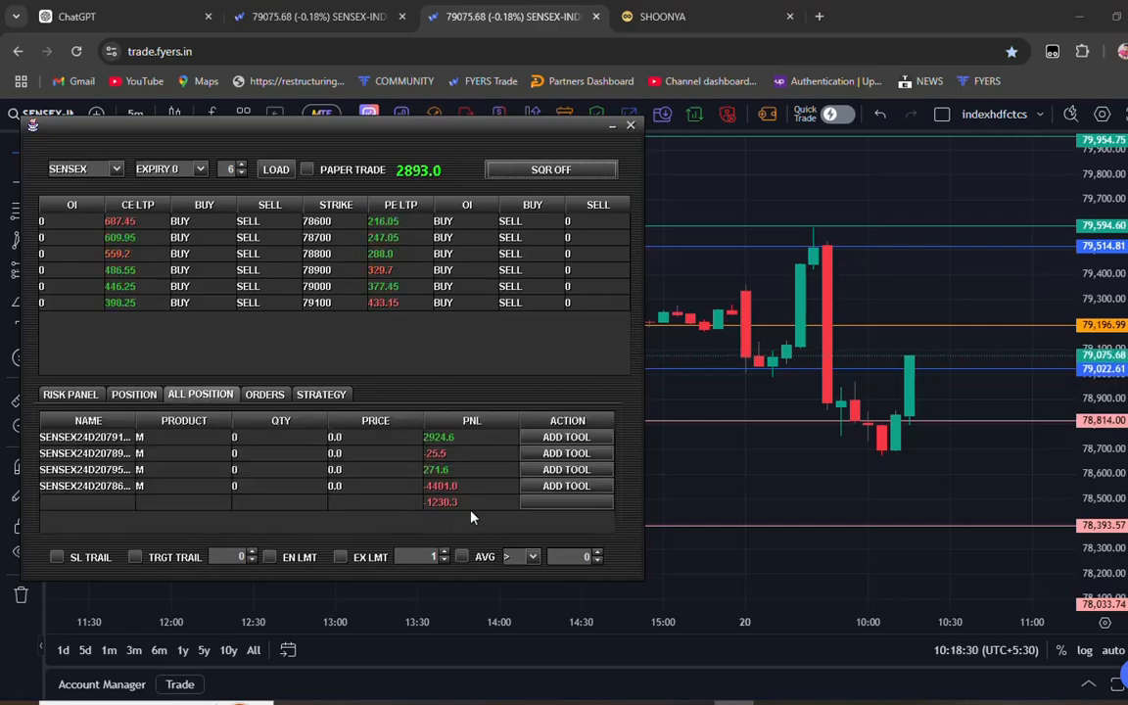
left_click(227, 16)
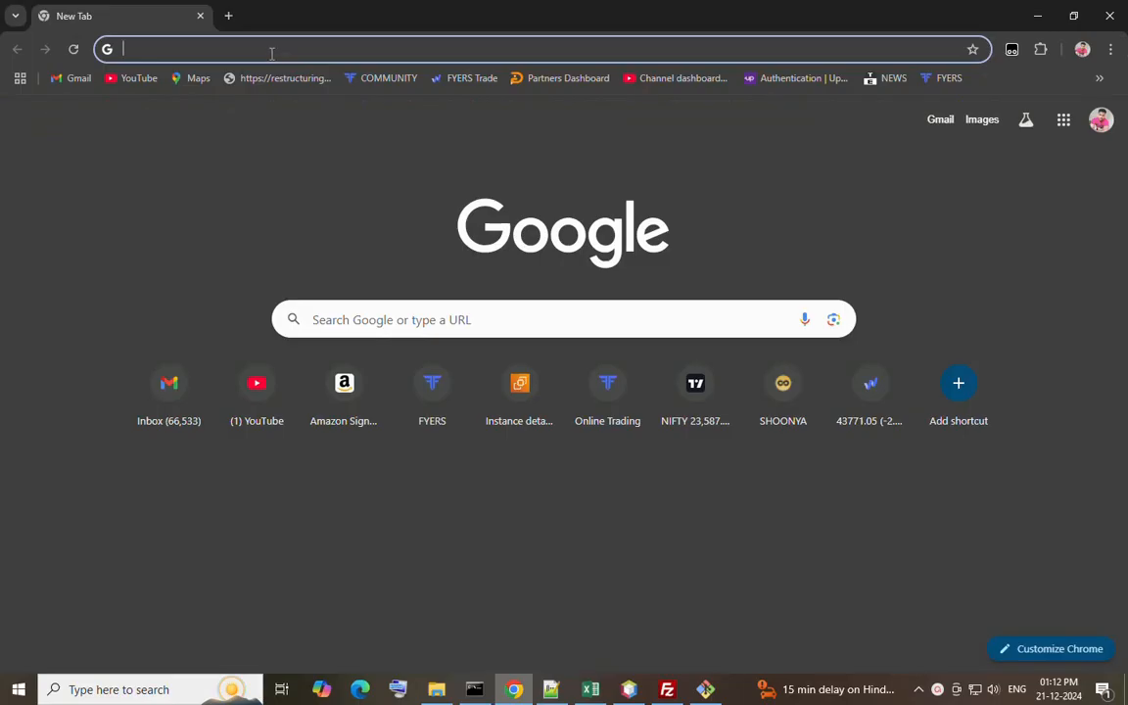
type("mkcodez.com")
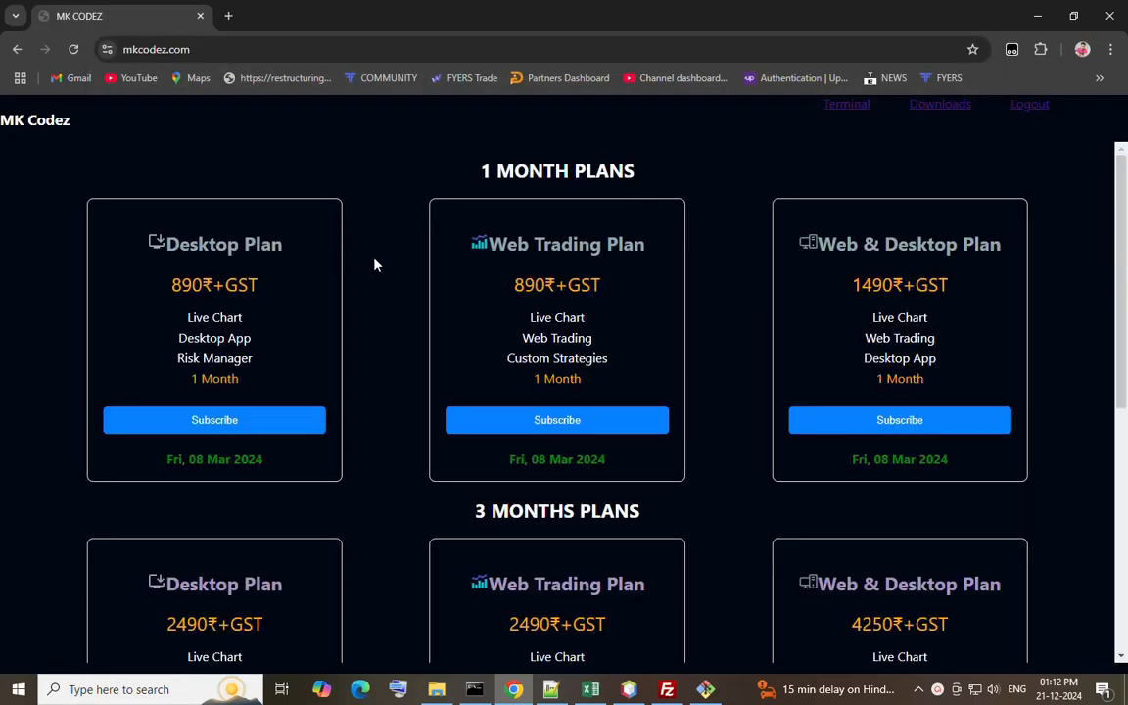
mouse_move(685, 313)
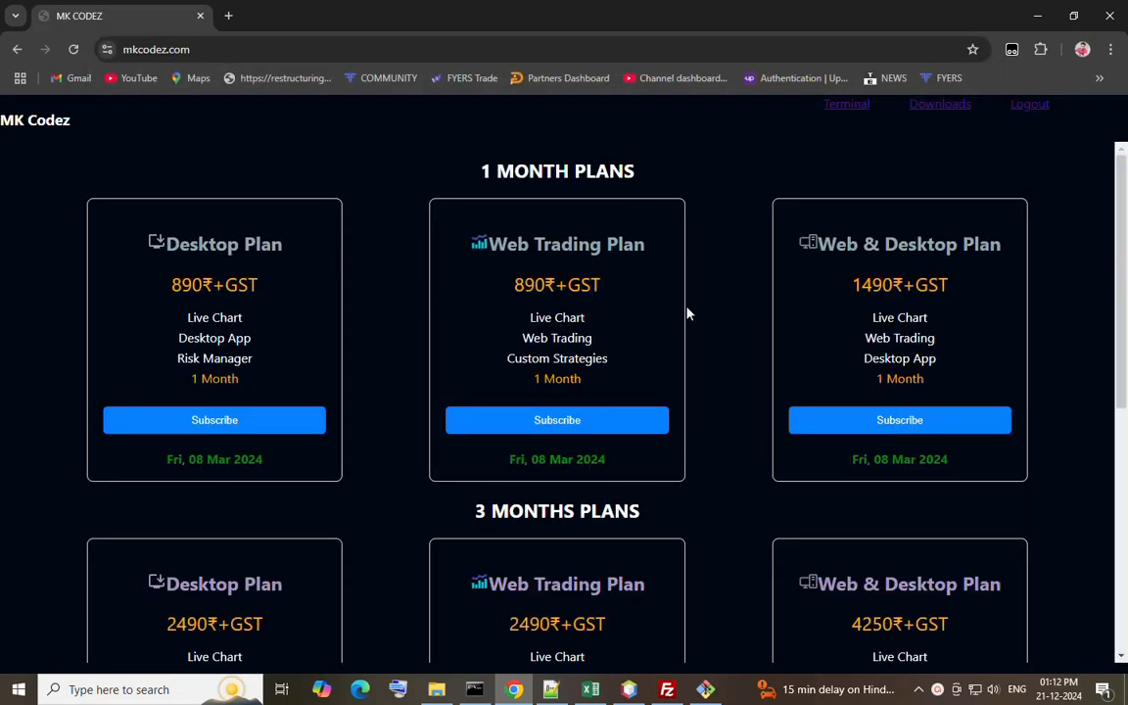
mouse_move(196, 337)
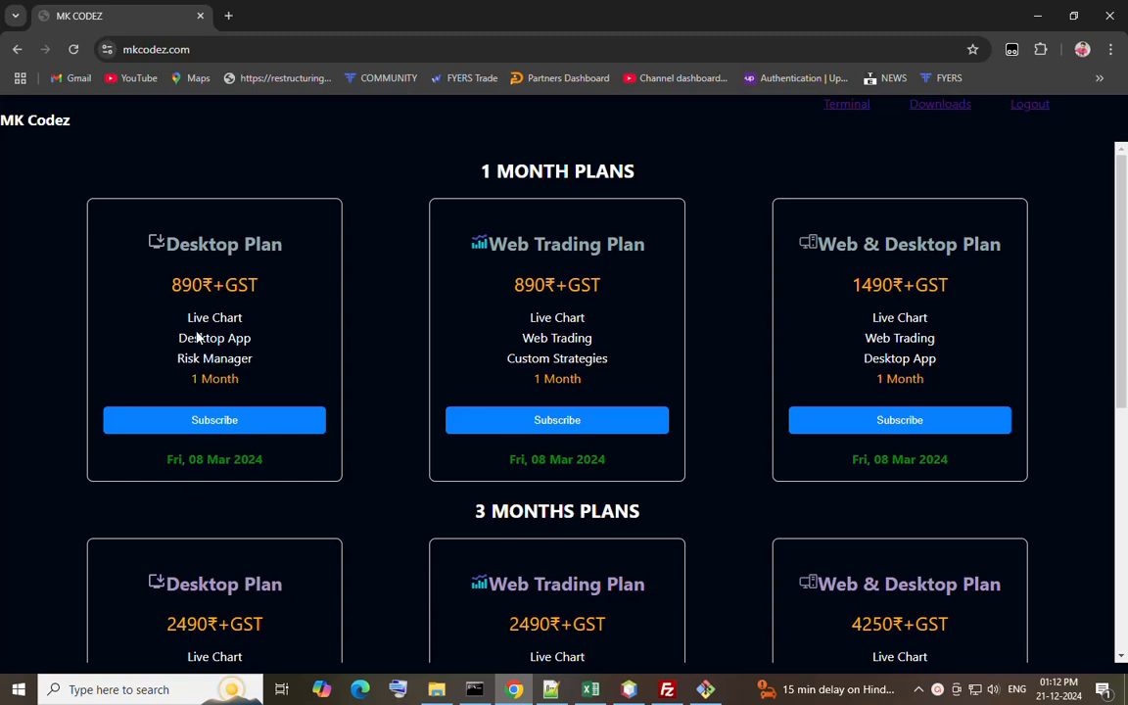
mouse_move(253, 501)
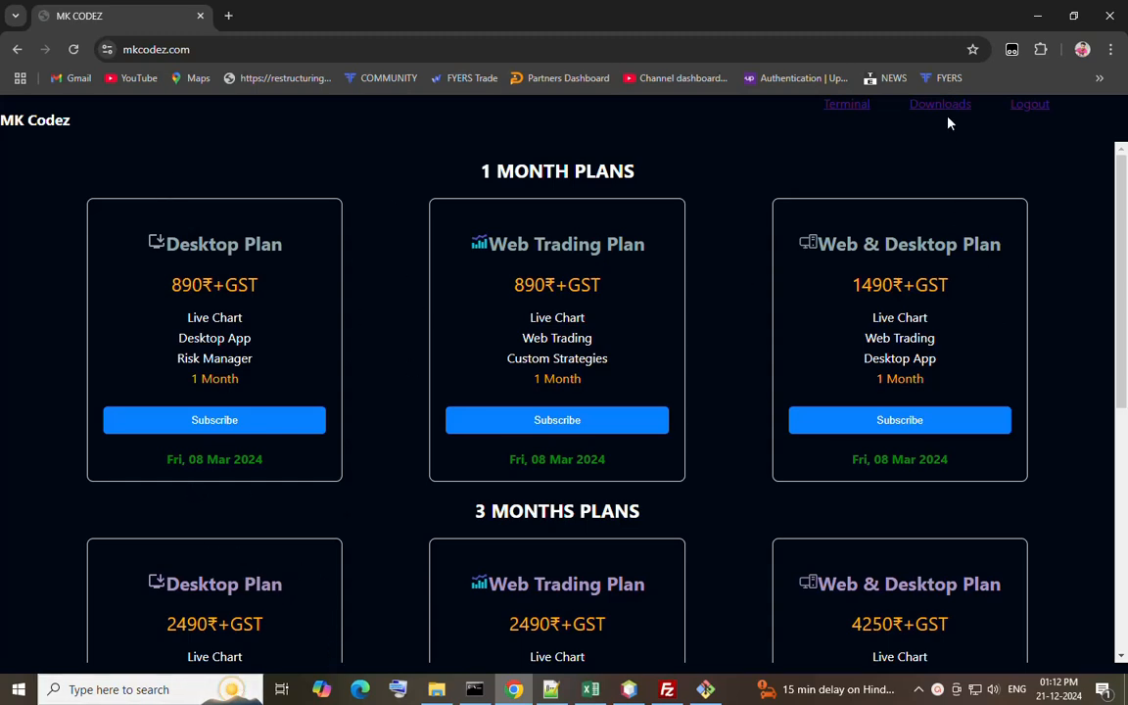
left_click(940, 104)
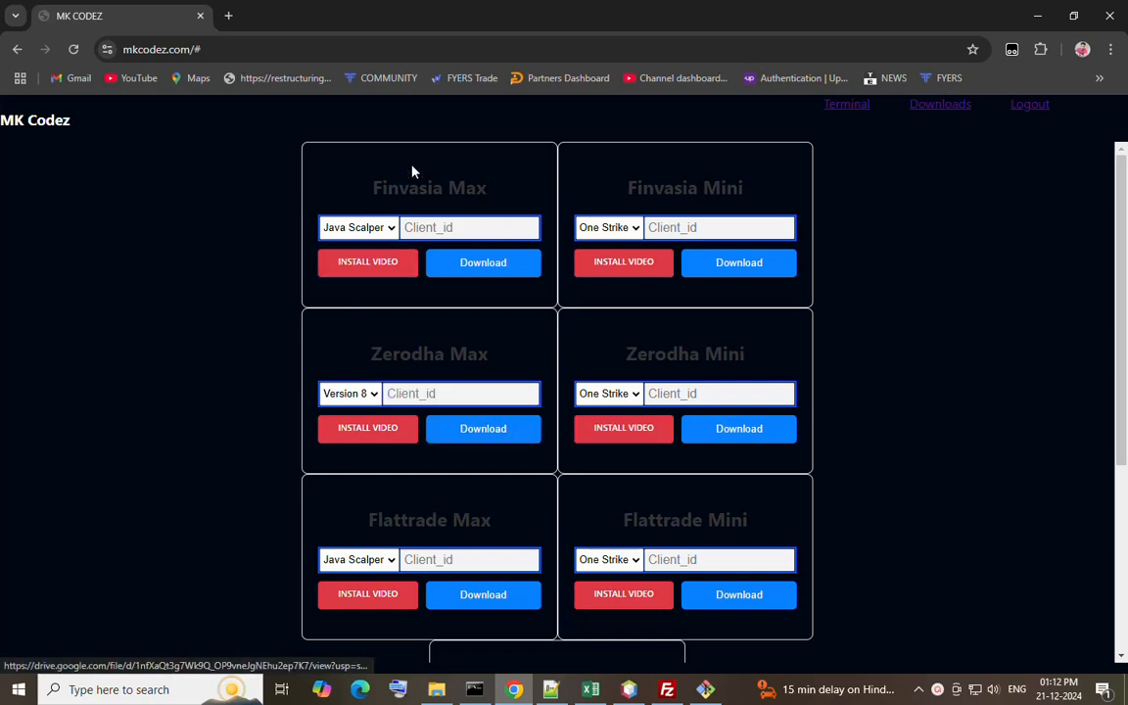
type("F")
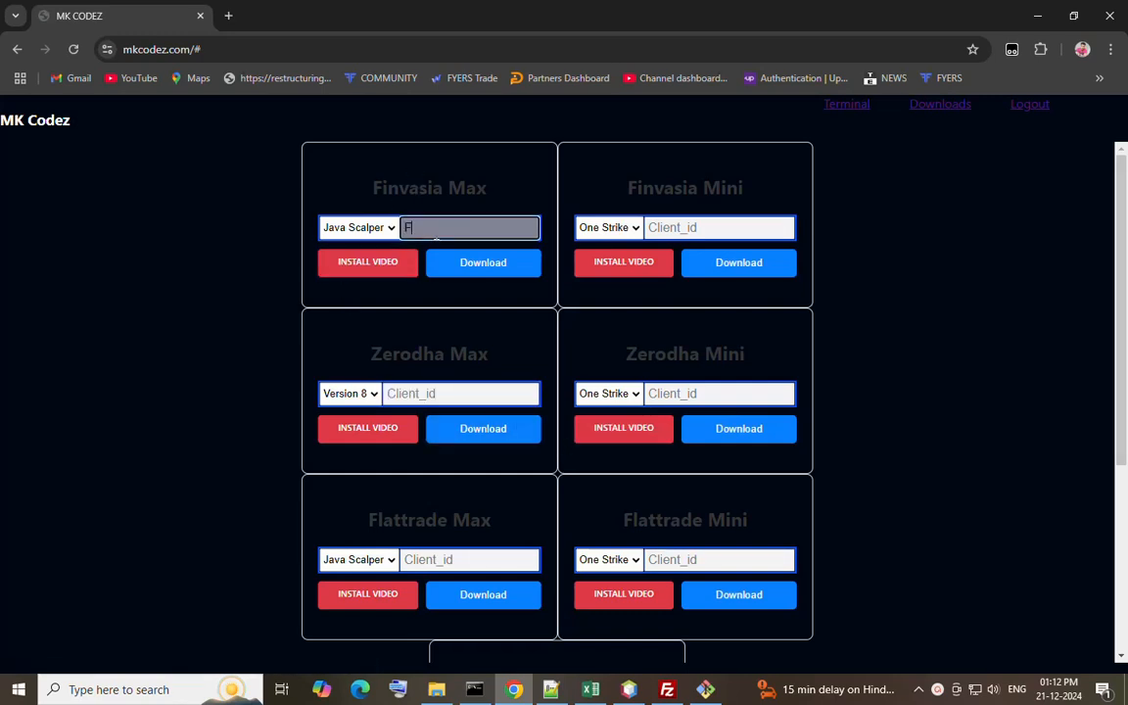
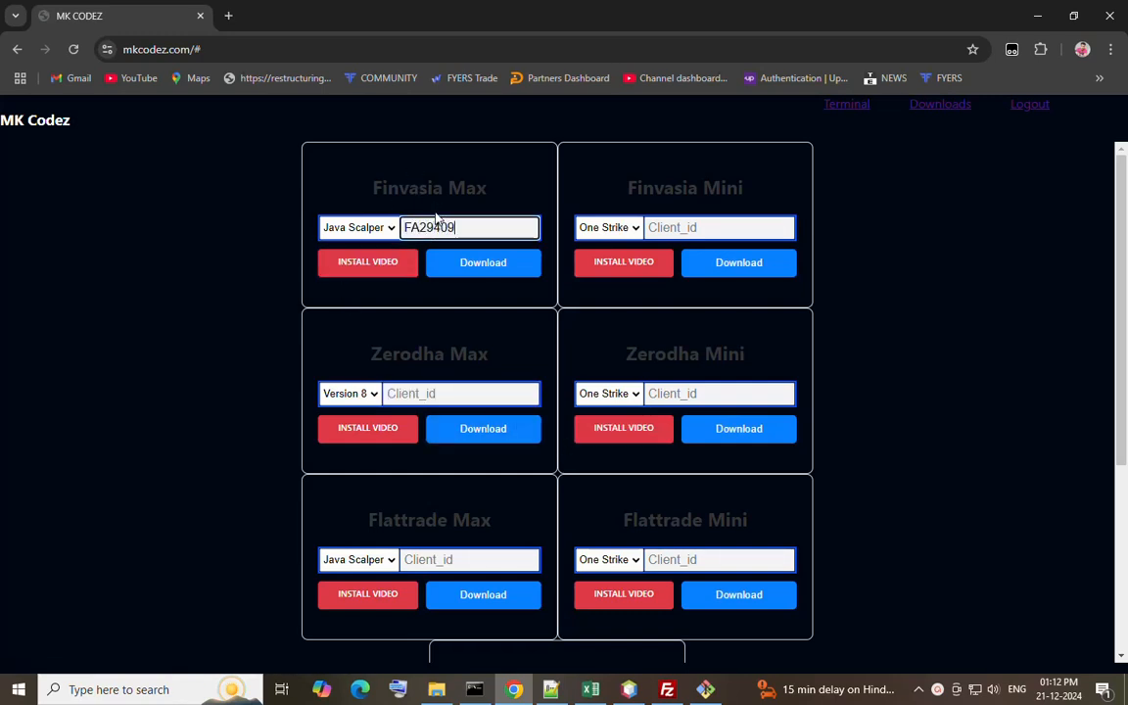
left_click(482, 263)
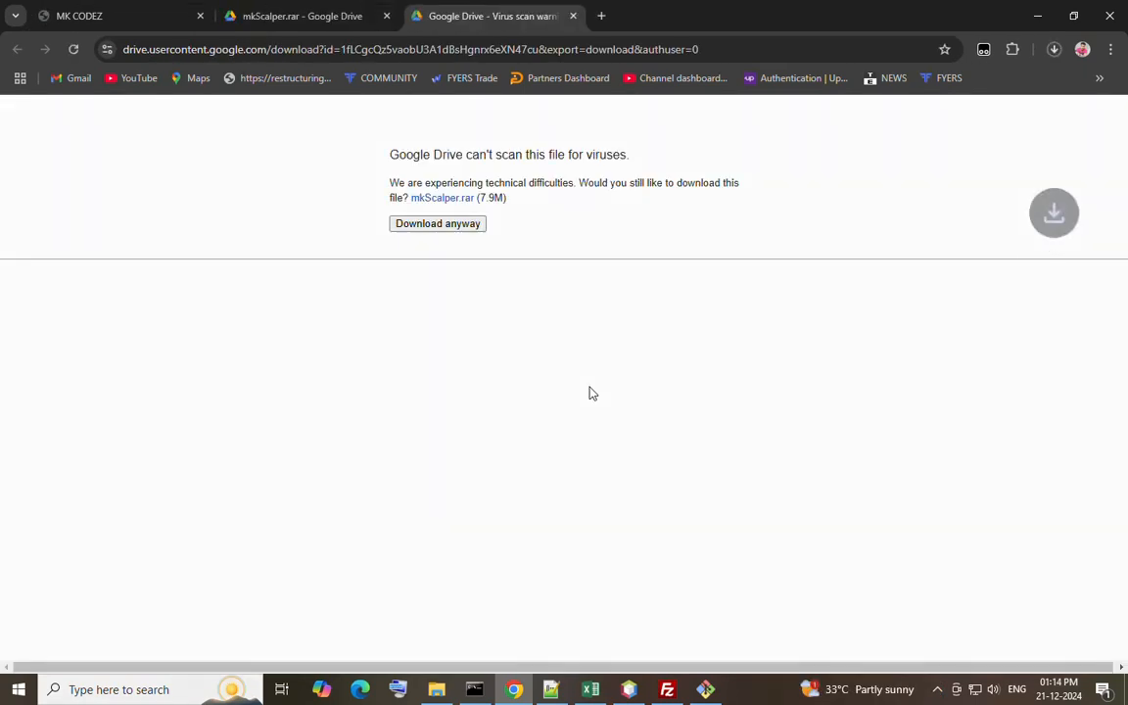
Download mkScalper.rar despite the virus-scan warning and Extract Here on drive E:
left_click(1053, 49)
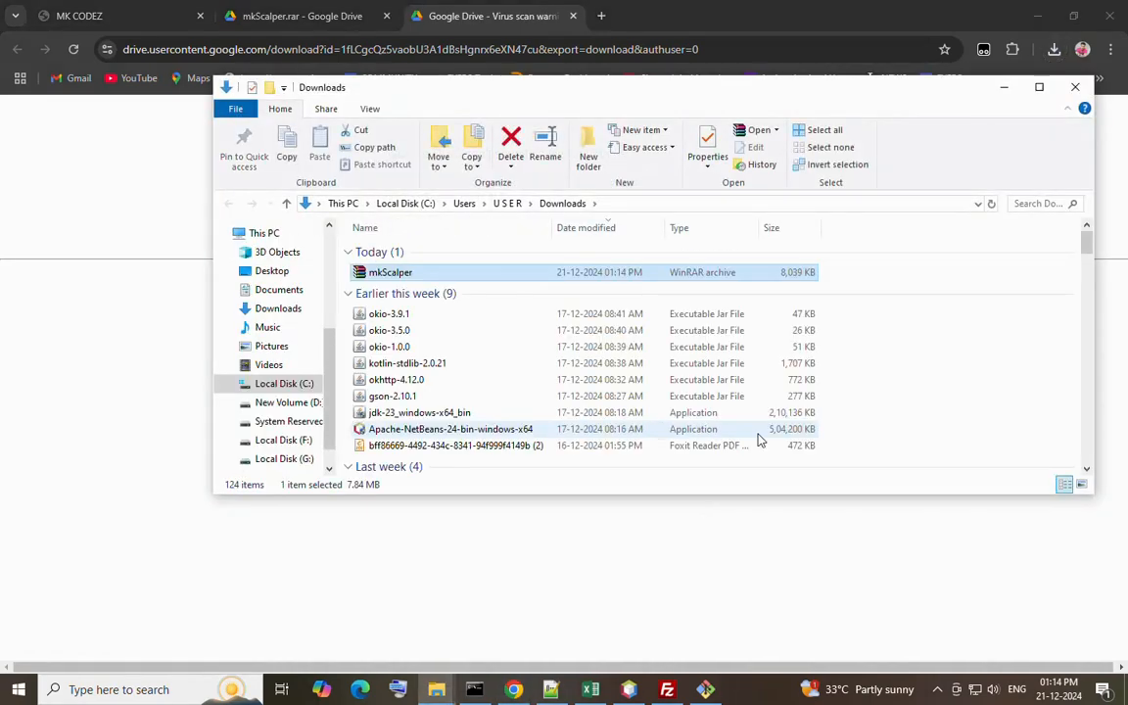
left_click(297, 421)
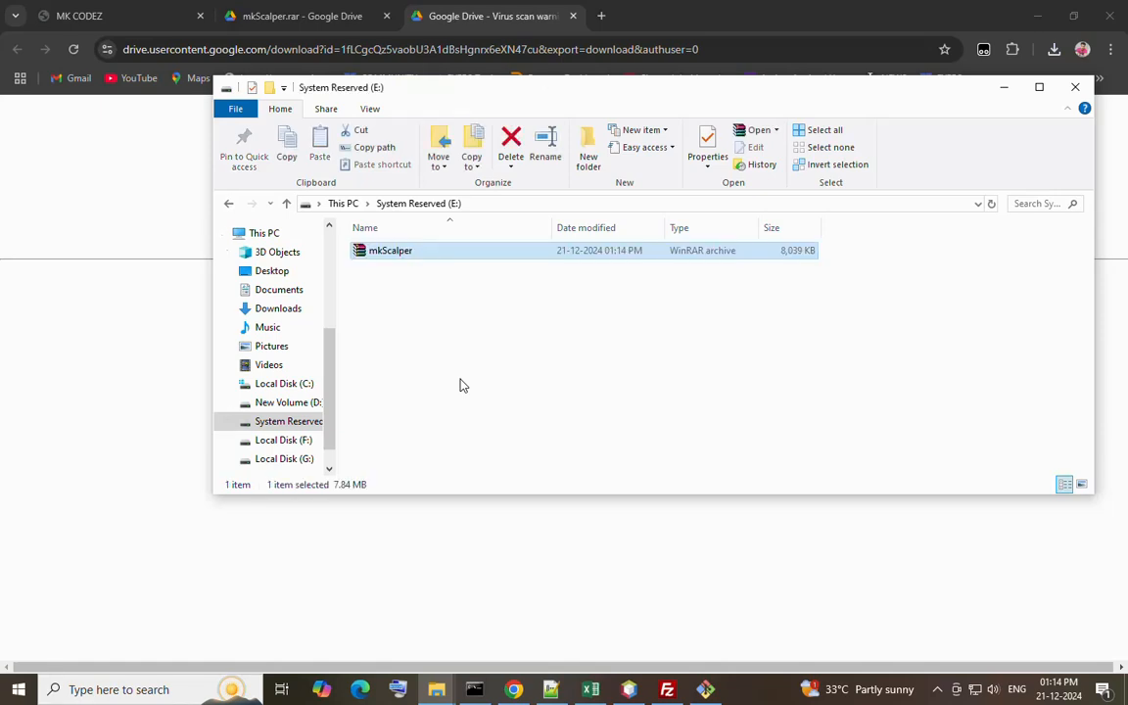
right_click(389, 250)
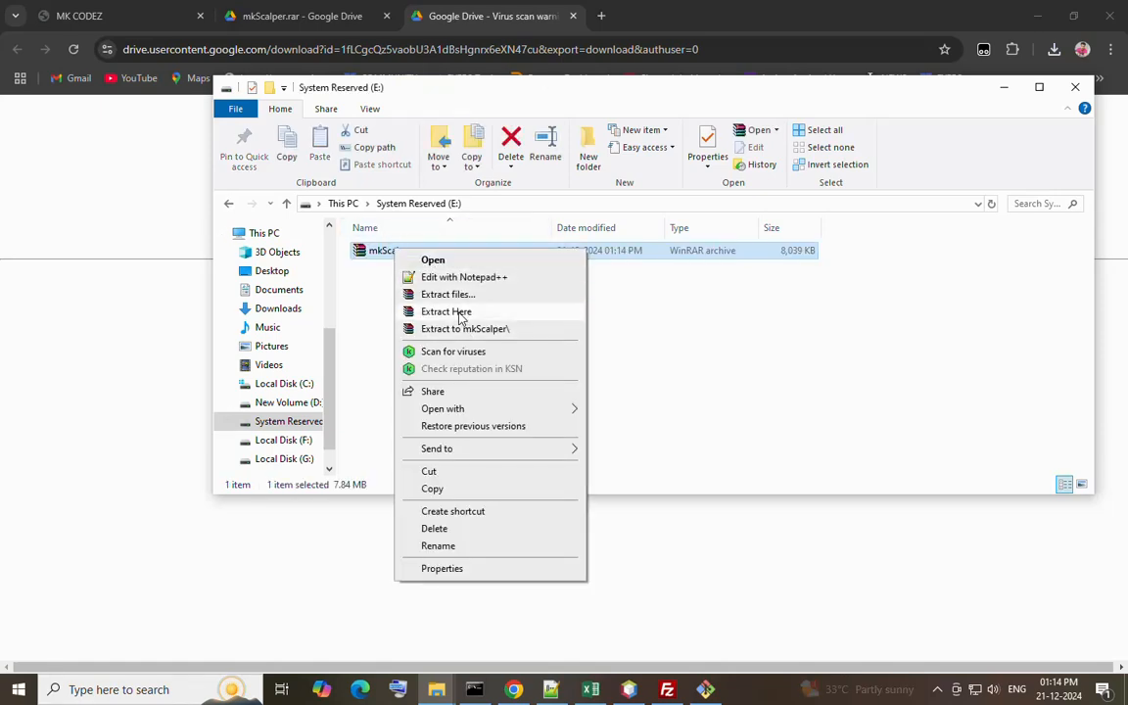
left_click(447, 312)
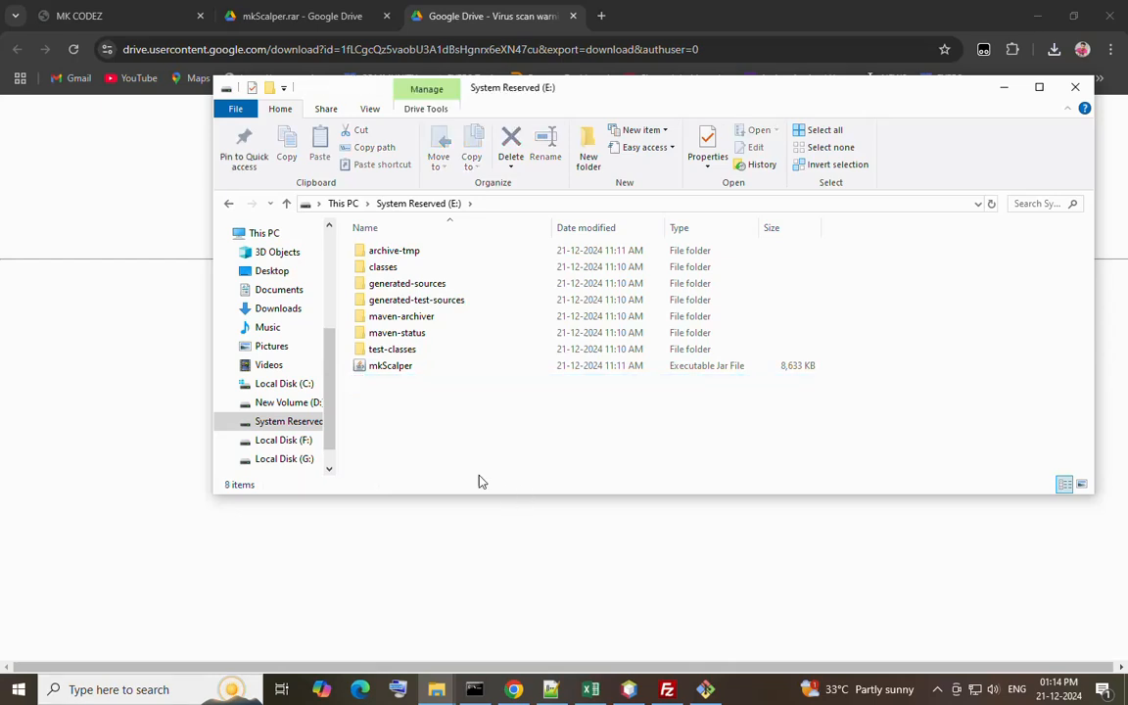
mouse_move(437, 421)
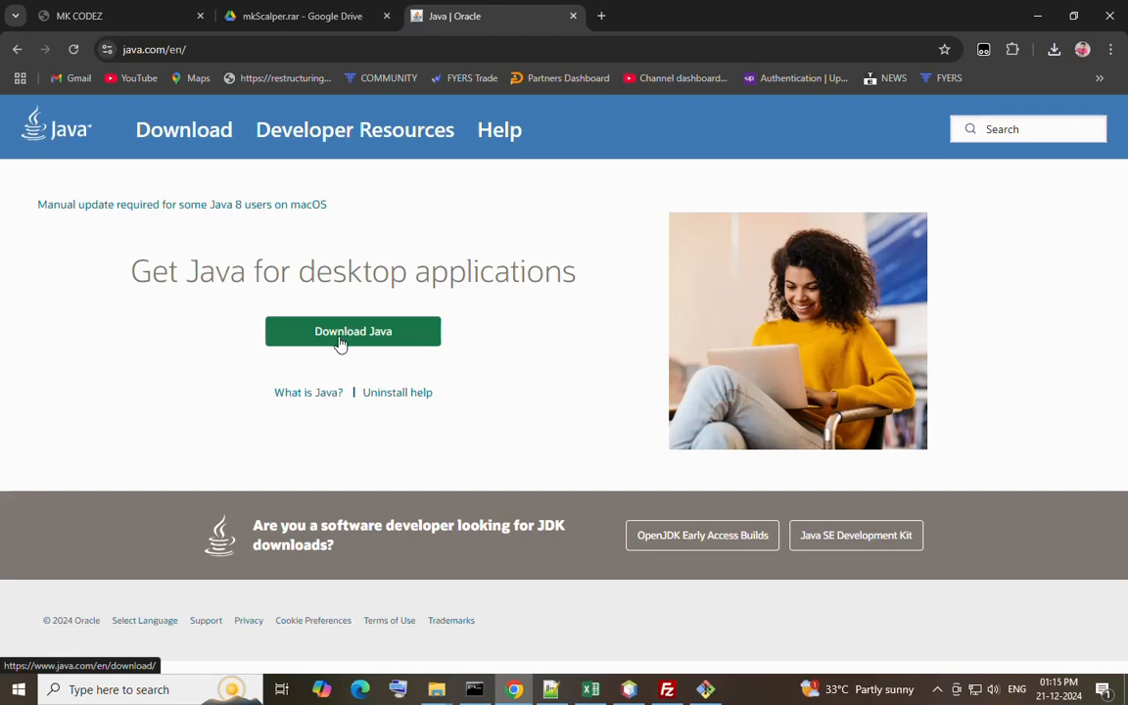
Reach the 64-bit Java for Windows download page, then launch the extracted mkScalper jar
left_click(353, 330)
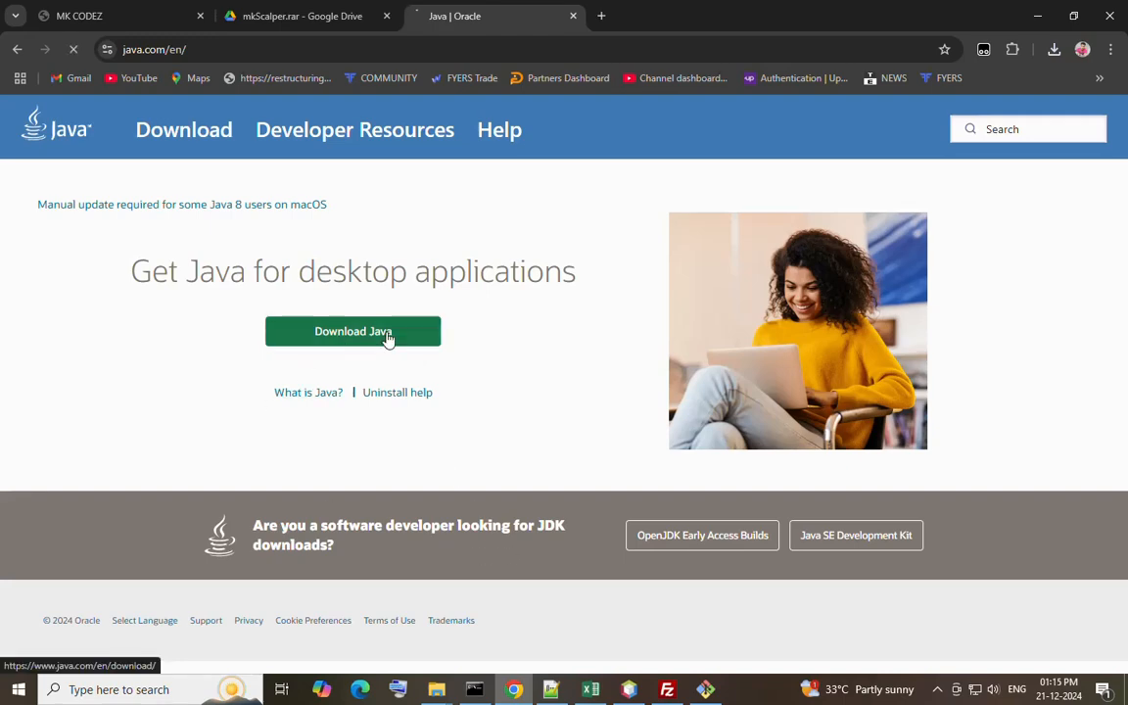
left_click(352, 331)
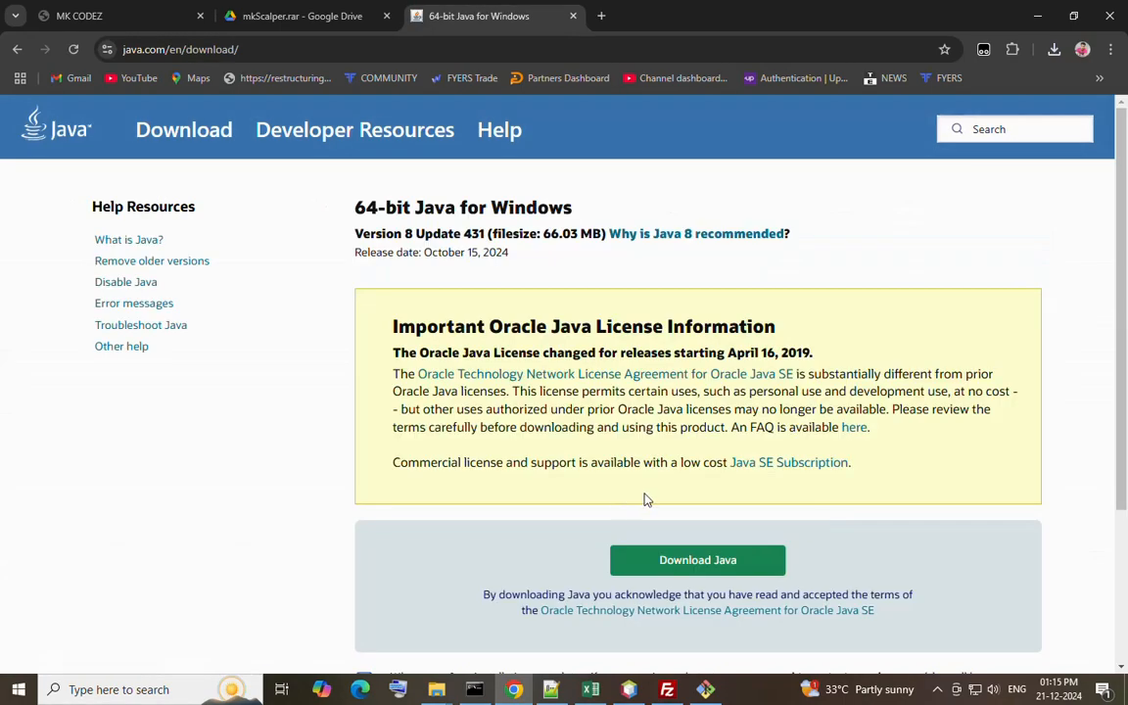
scroll("down", 3)
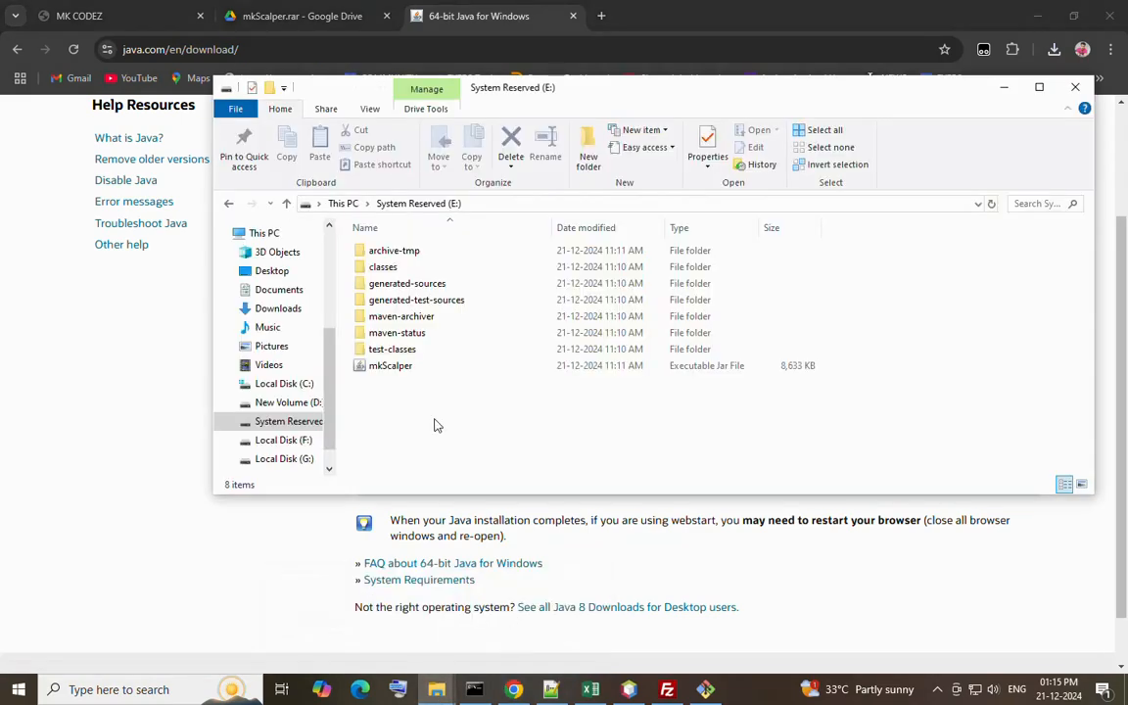
left_click(392, 366)
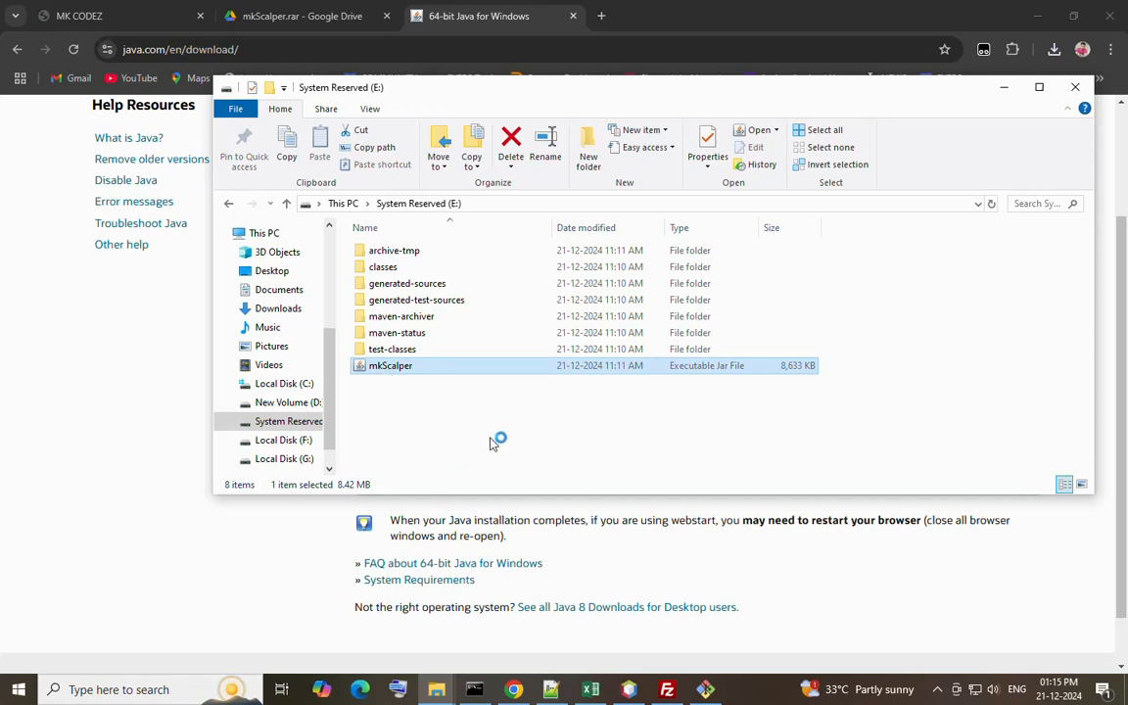
double_click(389, 366)
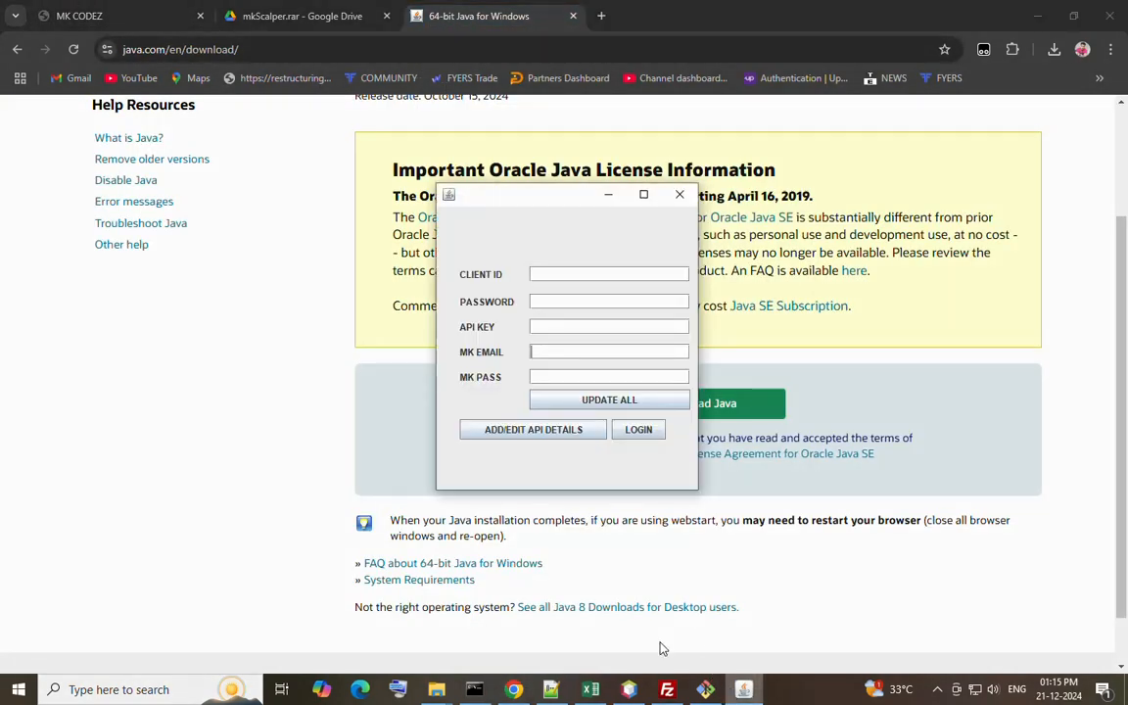
left_click(678, 193)
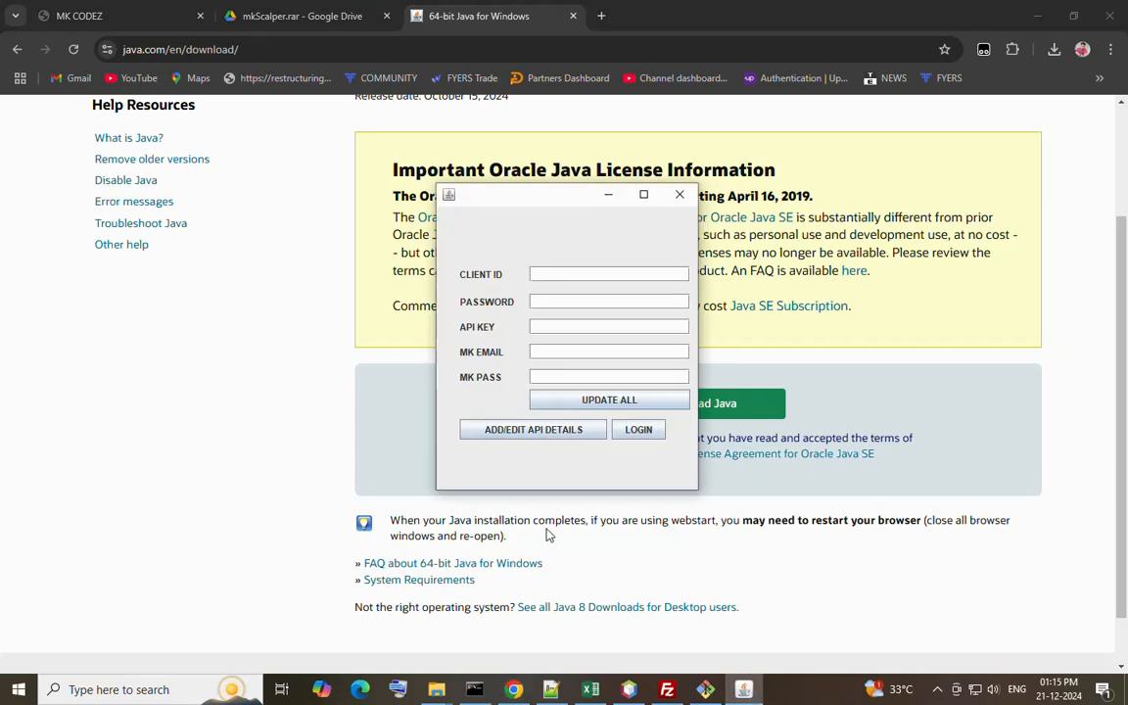
mouse_move(564, 506)
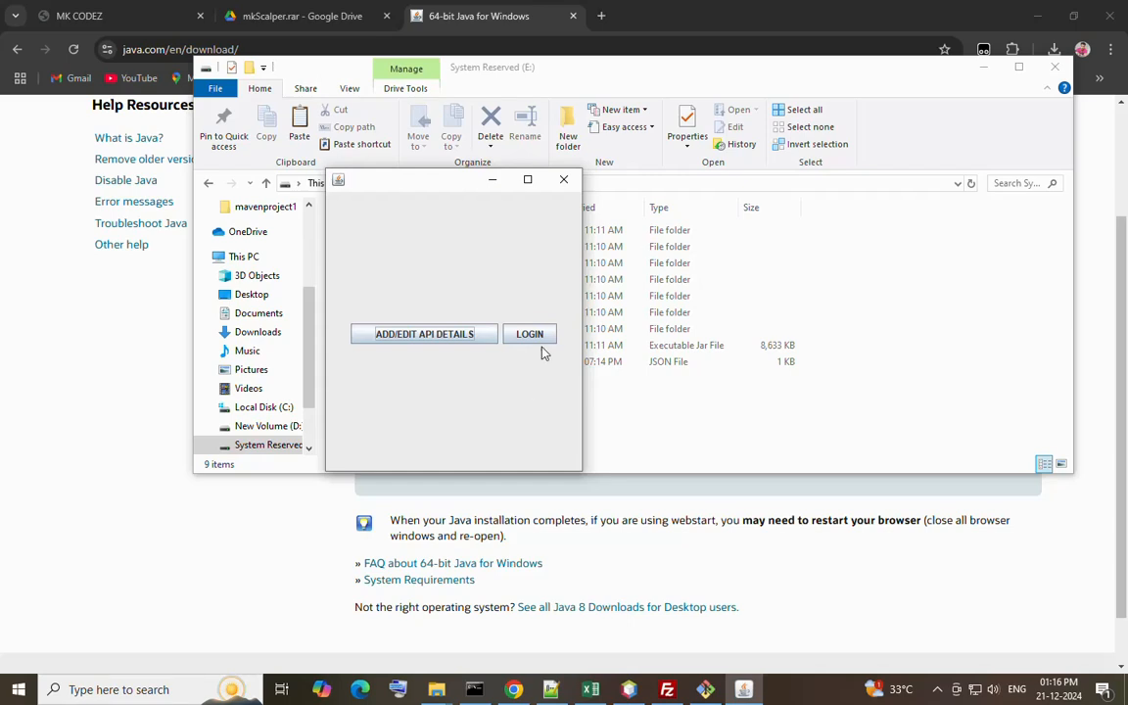
left_click(529, 333)
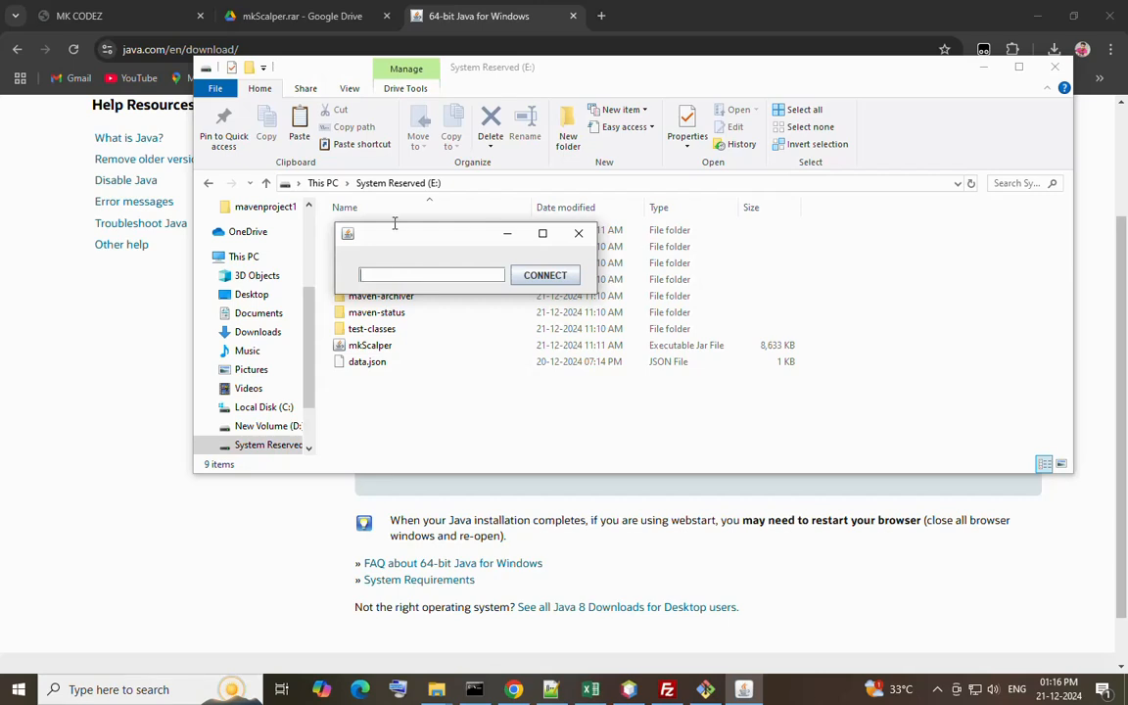
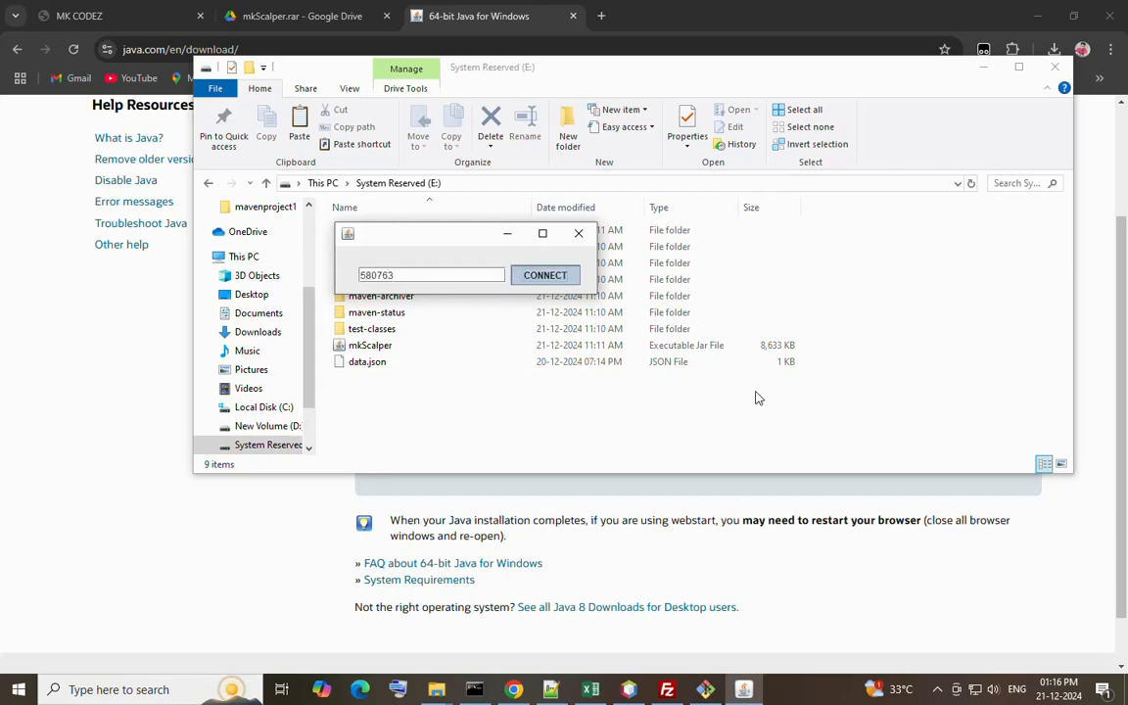
left_click(544, 274)
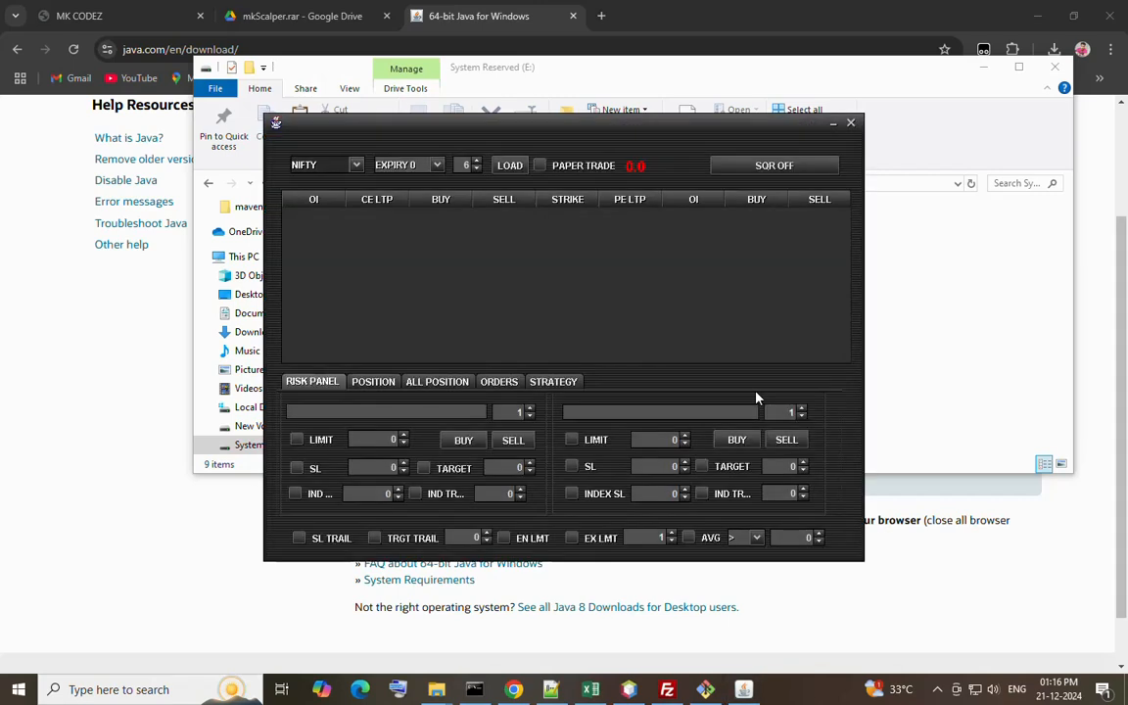
left_click(509, 165)
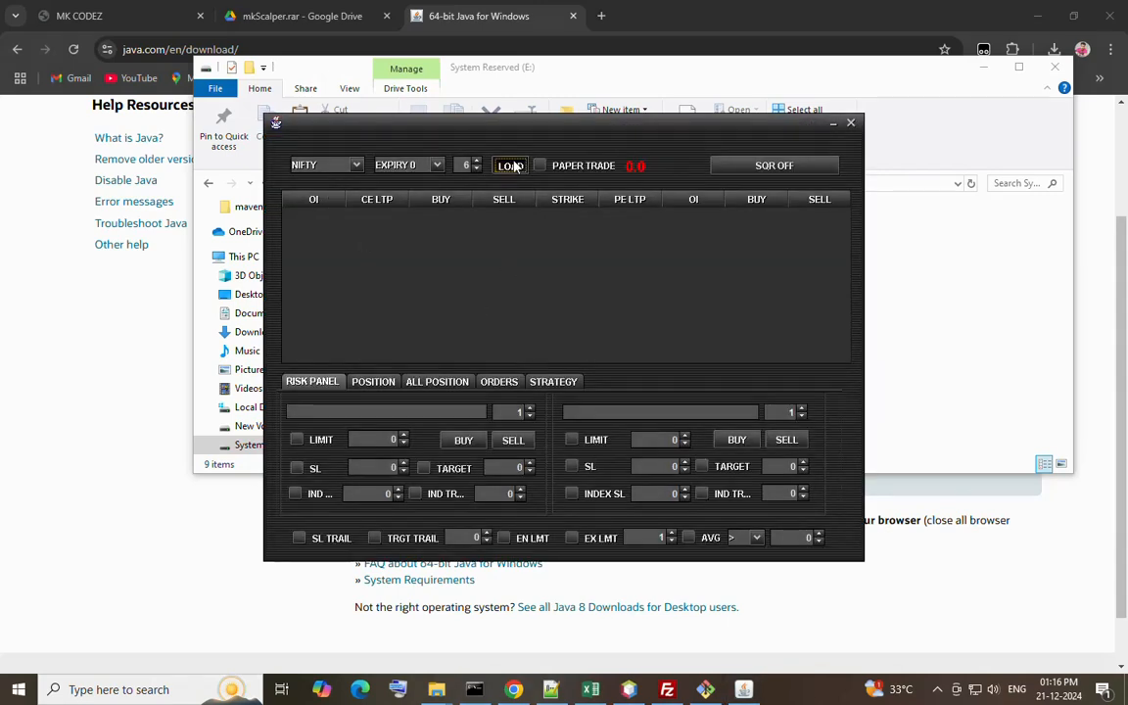
left_click(509, 164)
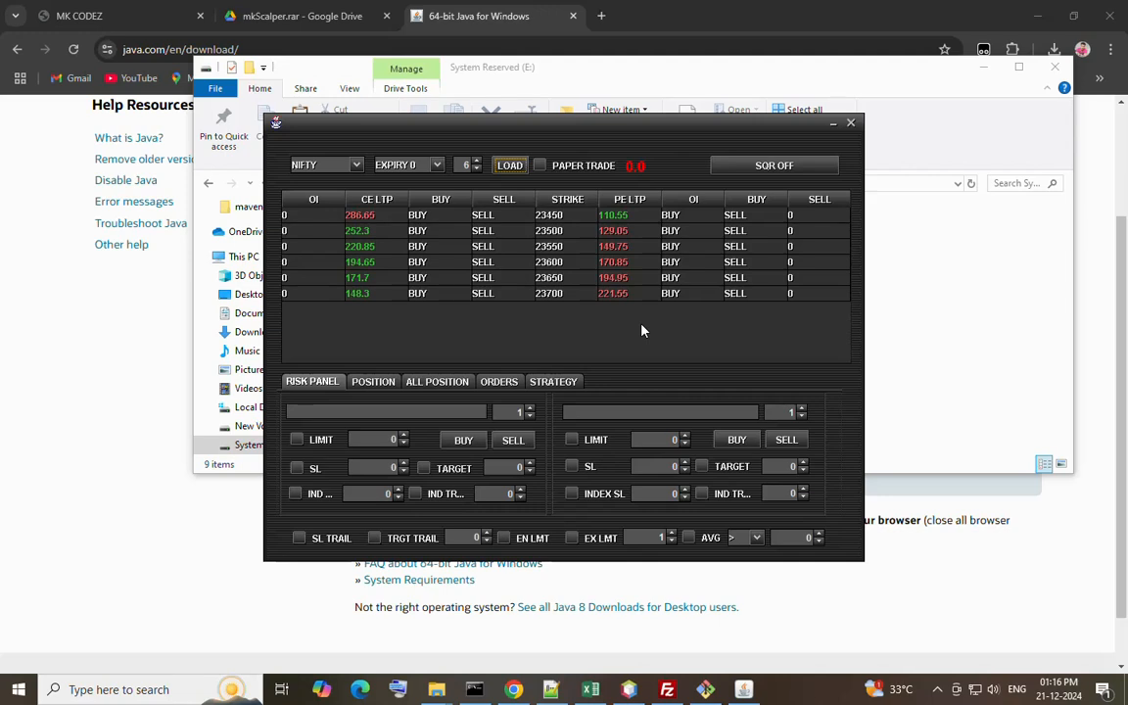
mouse_move(802, 247)
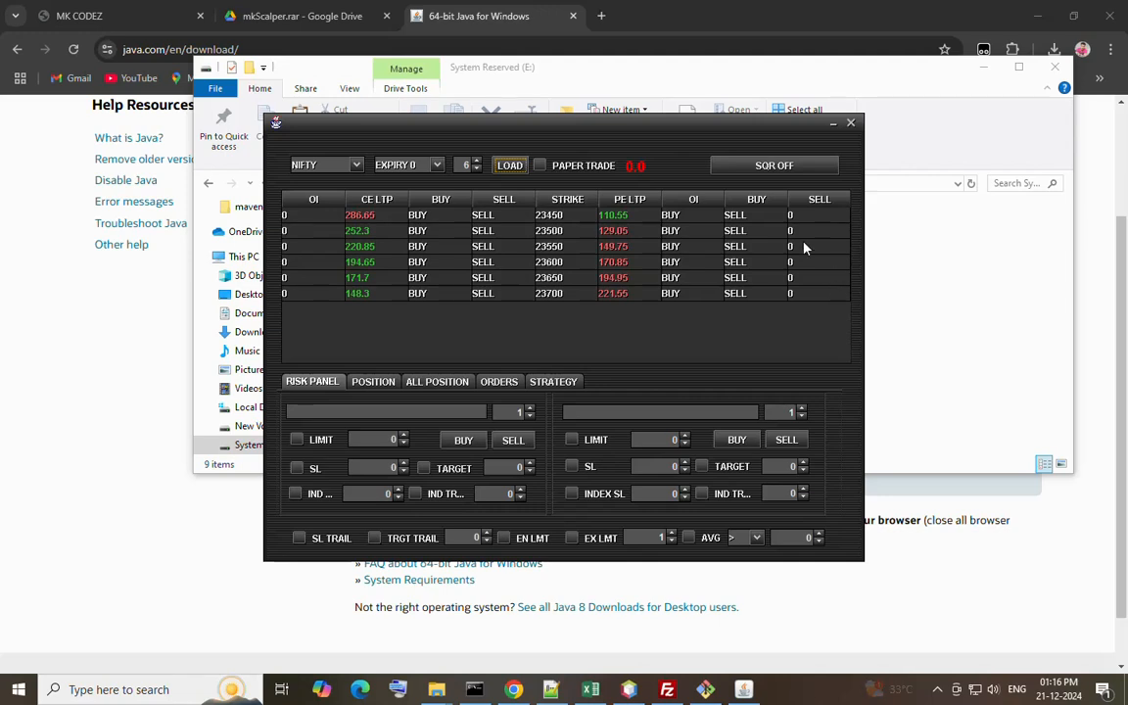